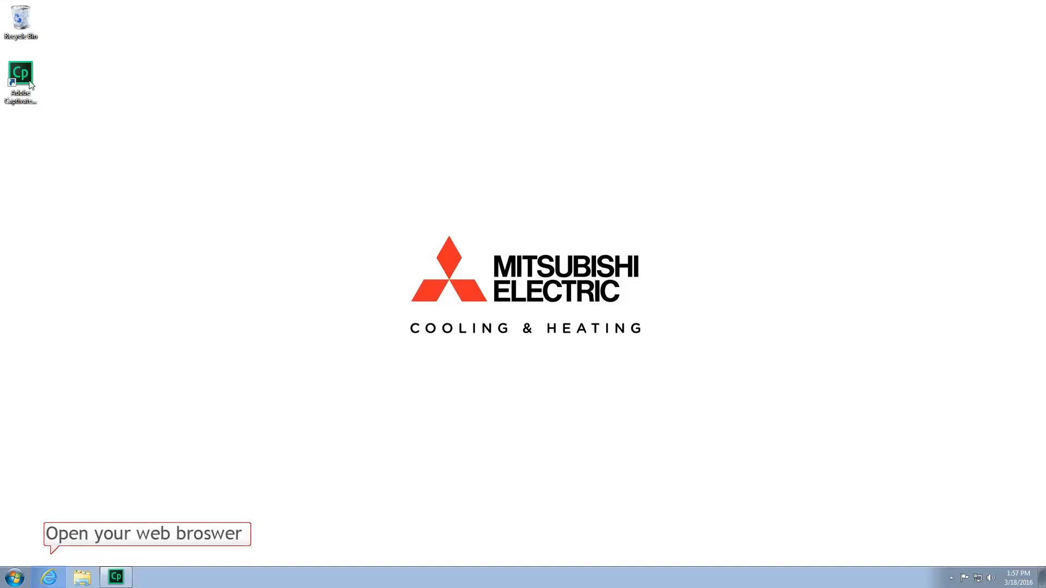
mouse_move(50, 576)
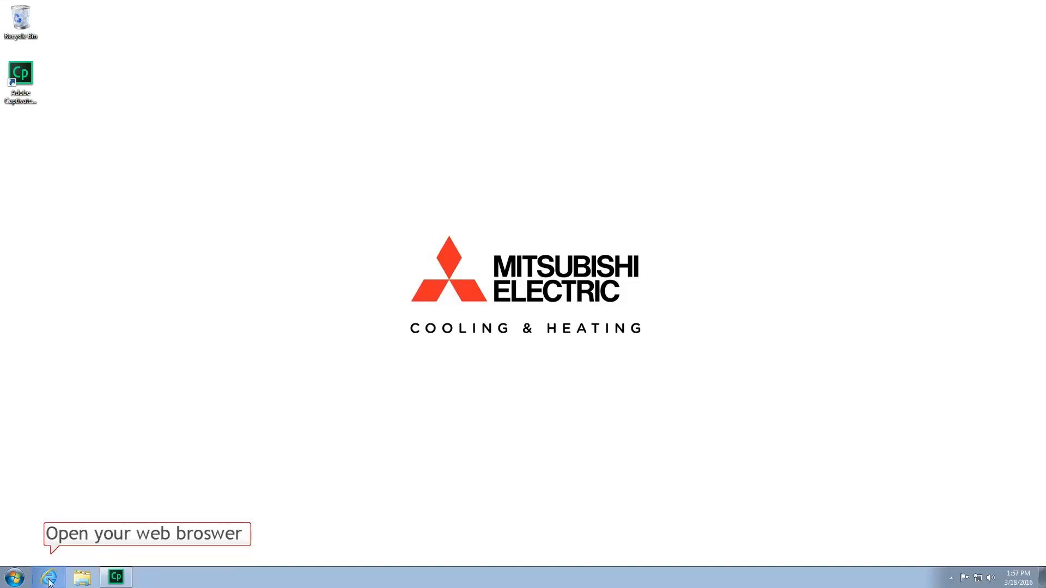
Step: Launch Internet Explorer from the taskbar
click(48, 577)
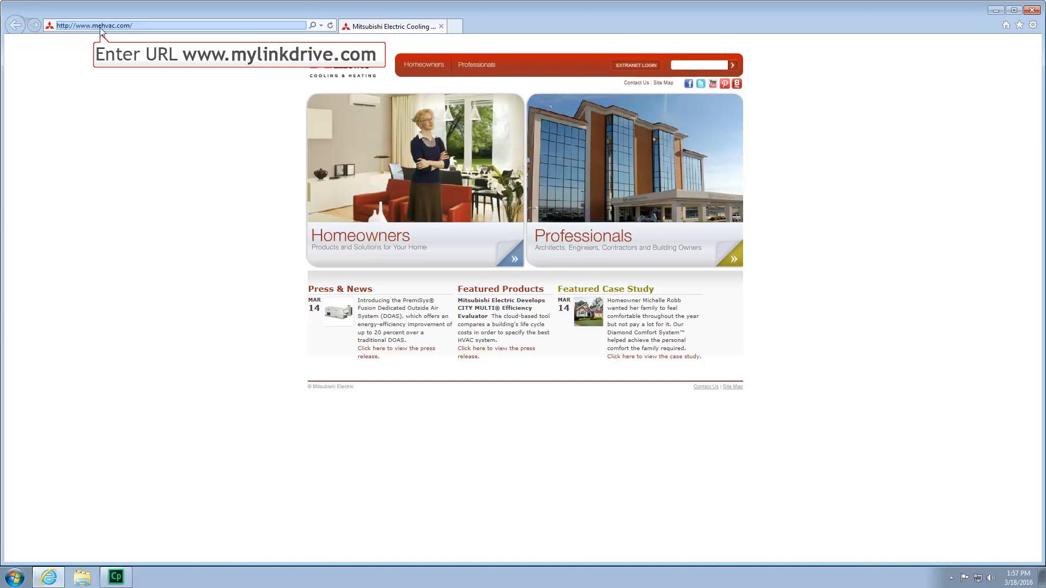
text(www.mylinkdrive.com/)
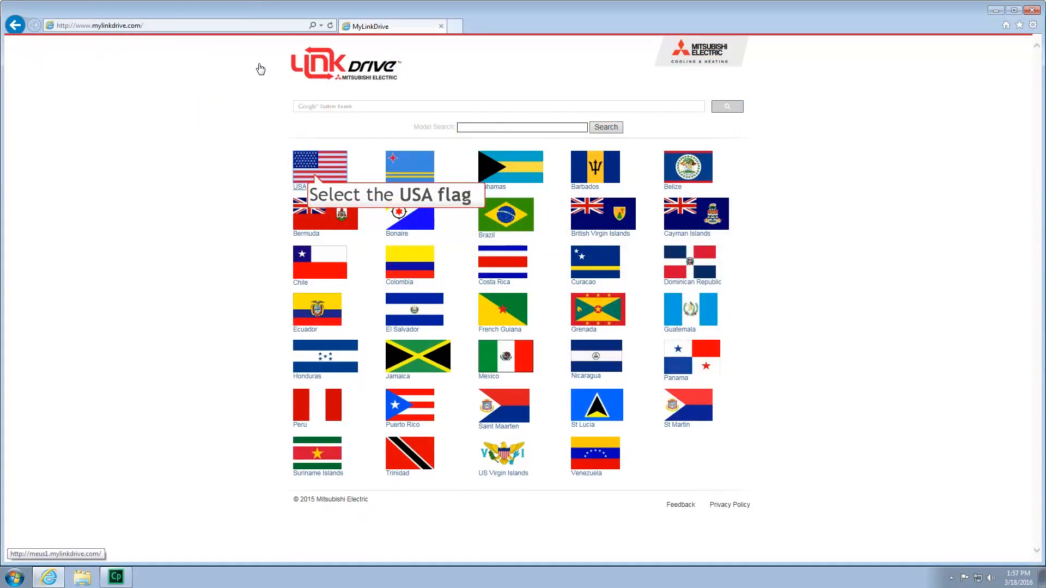
mouse_move(309, 169)
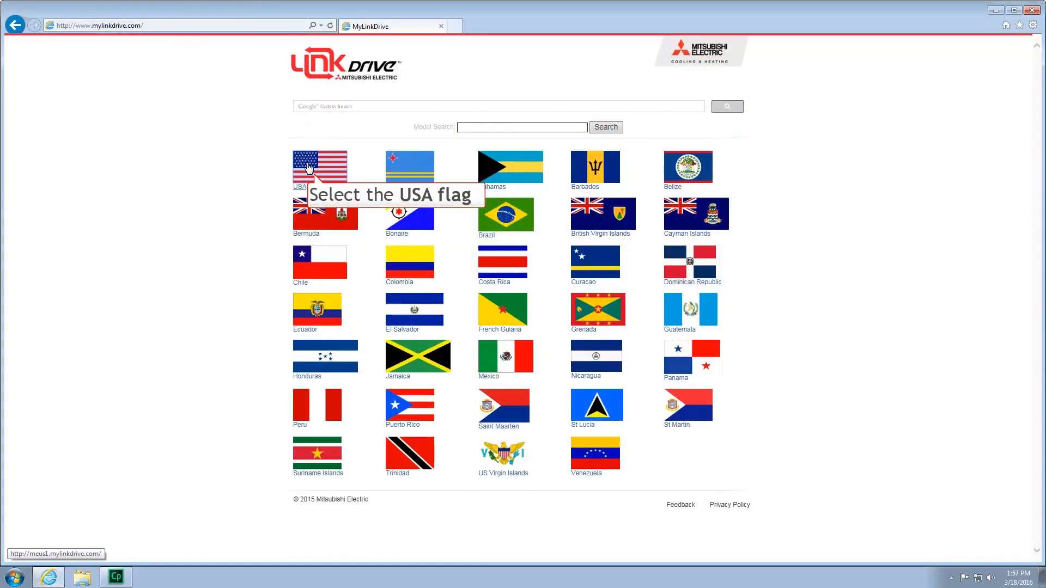
click(320, 166)
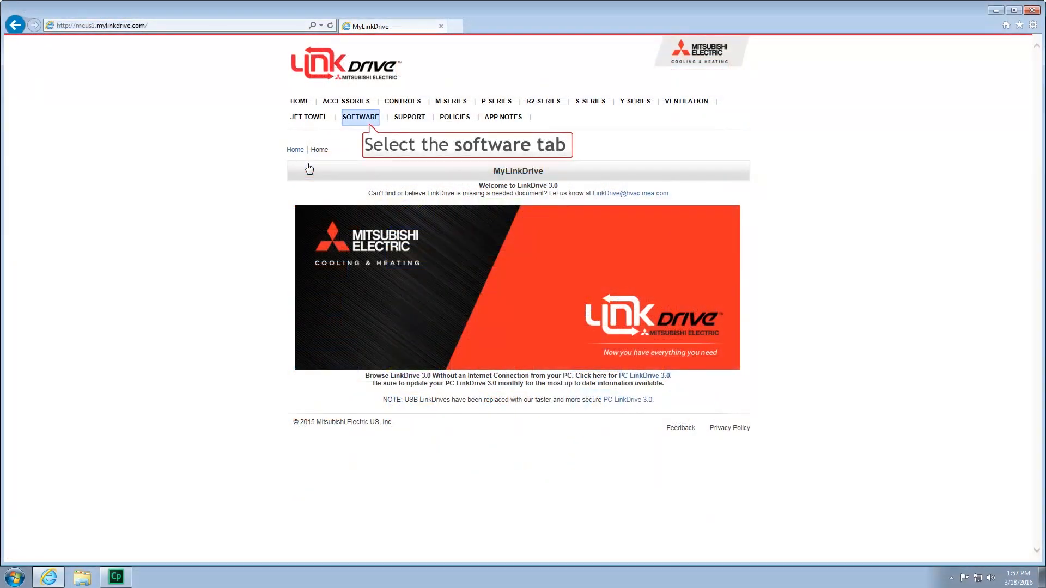
mouse_move(366, 122)
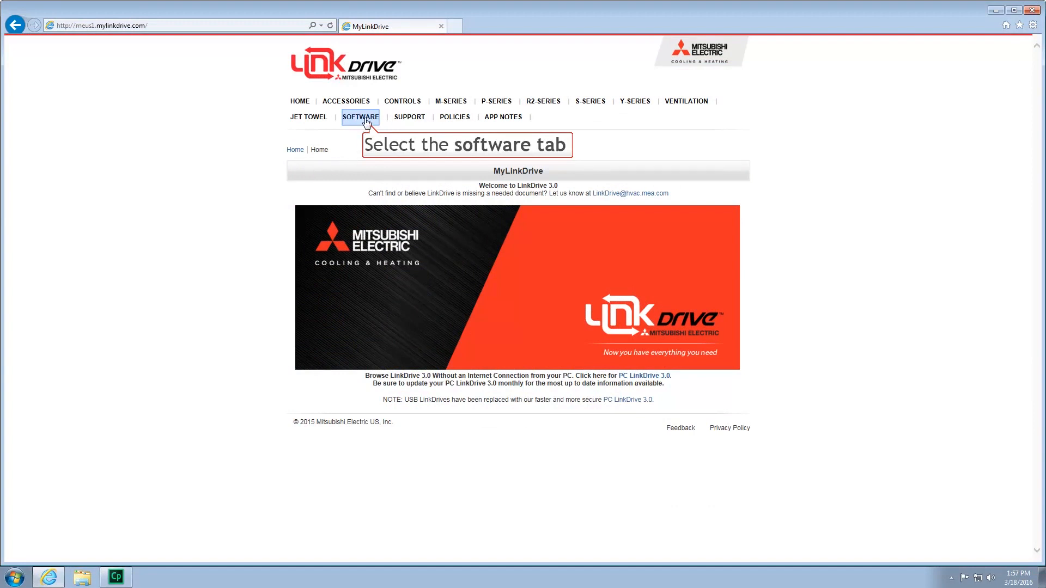
click(360, 117)
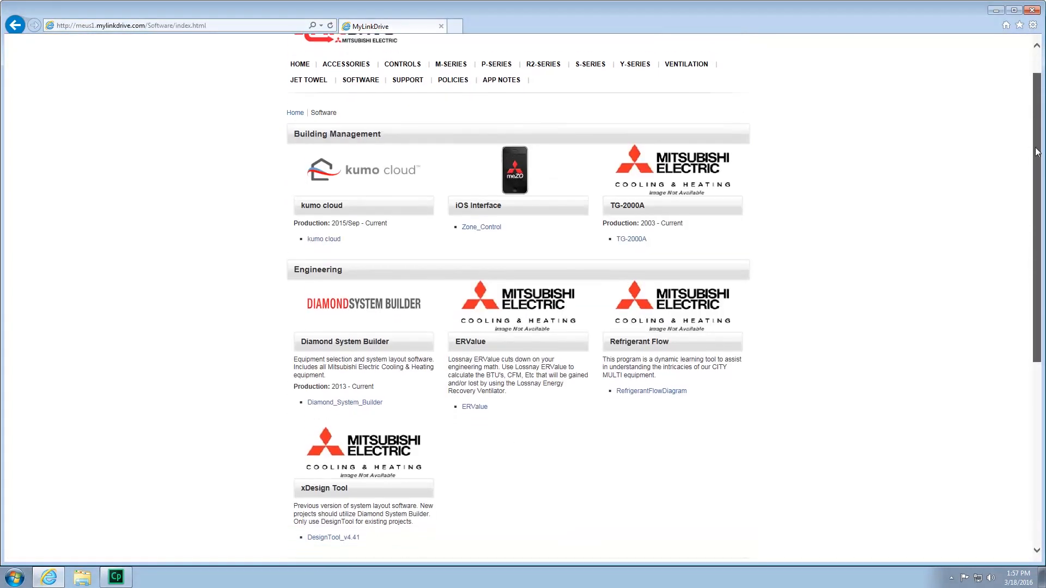
Step: Open the MTools-v5.20 item under Maintenance Tools and download MTool_v5.20 setup
scroll(down, 3)
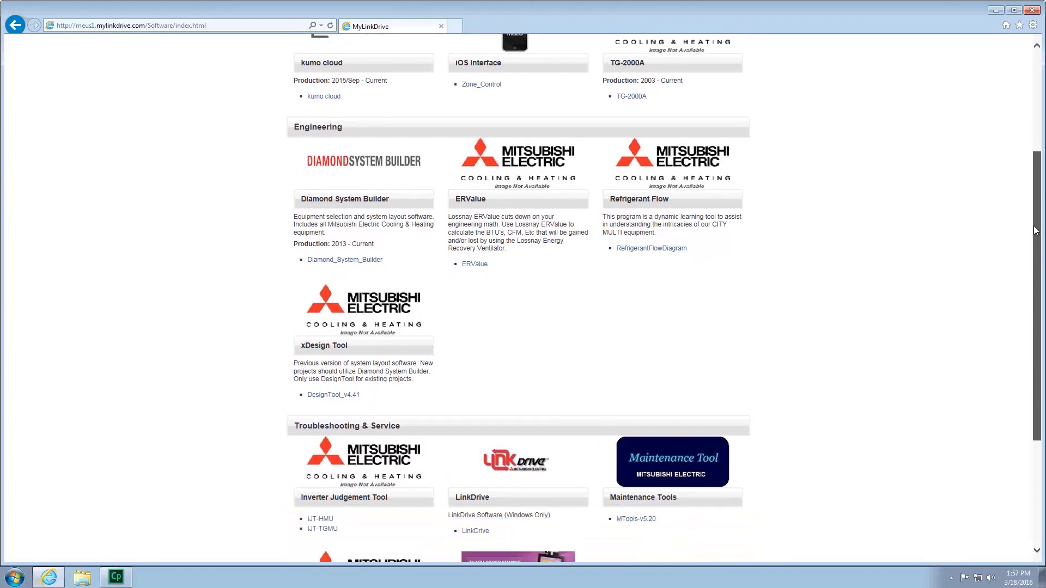
scroll(down, 3)
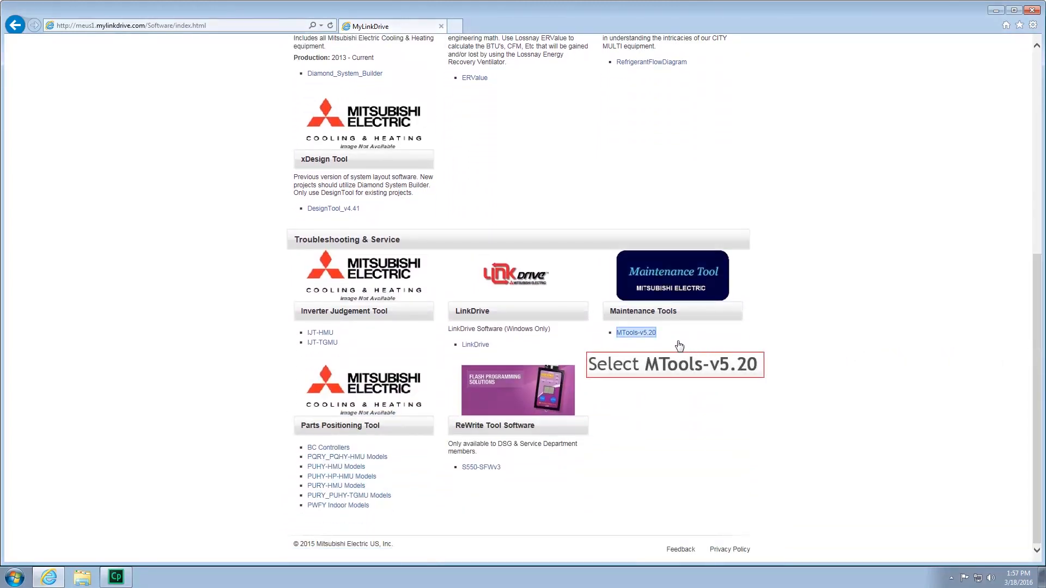
click(635, 332)
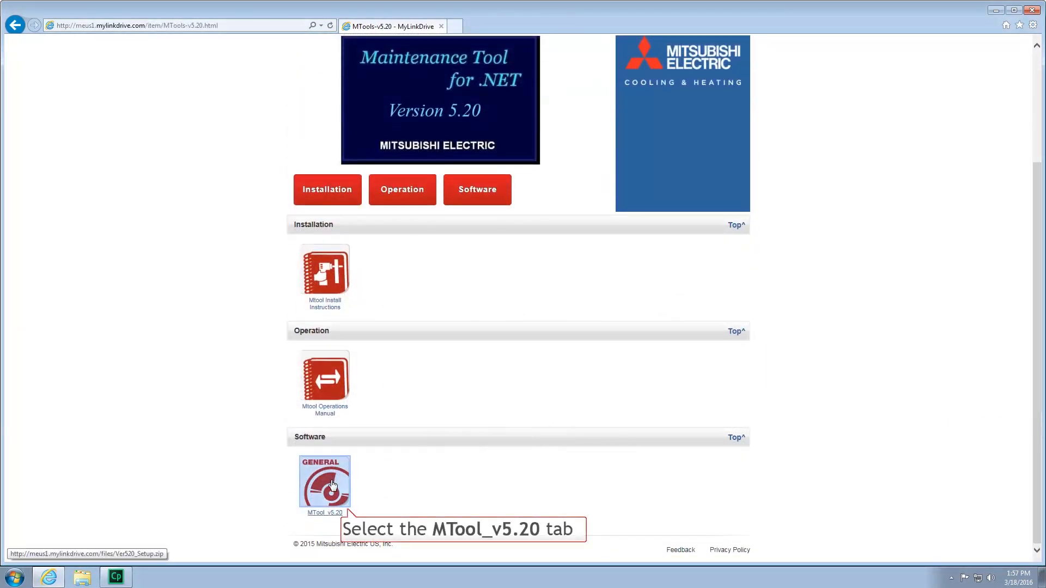
click(324, 482)
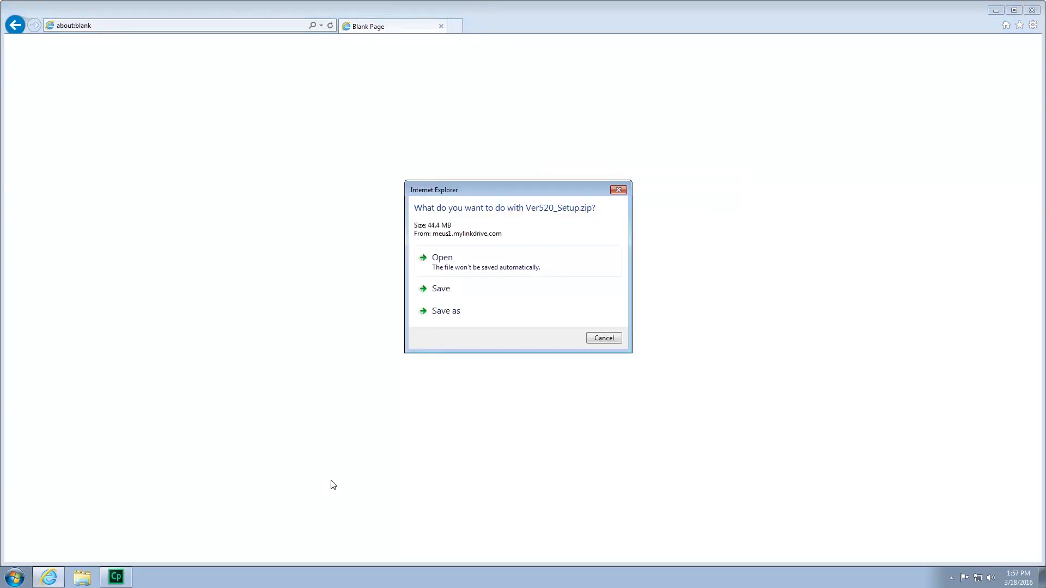
mouse_move(446, 310)
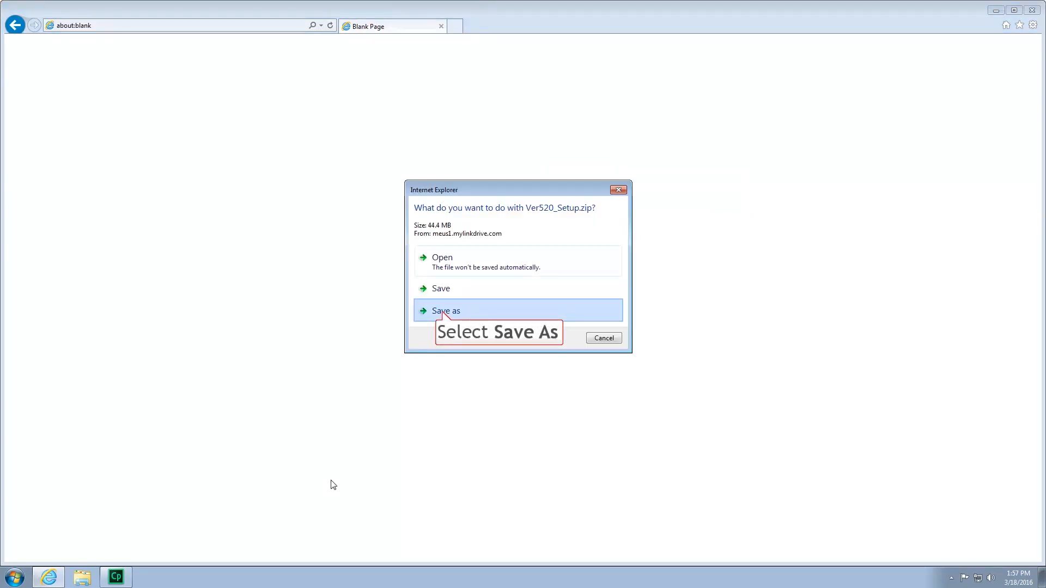
mouse_move(445, 311)
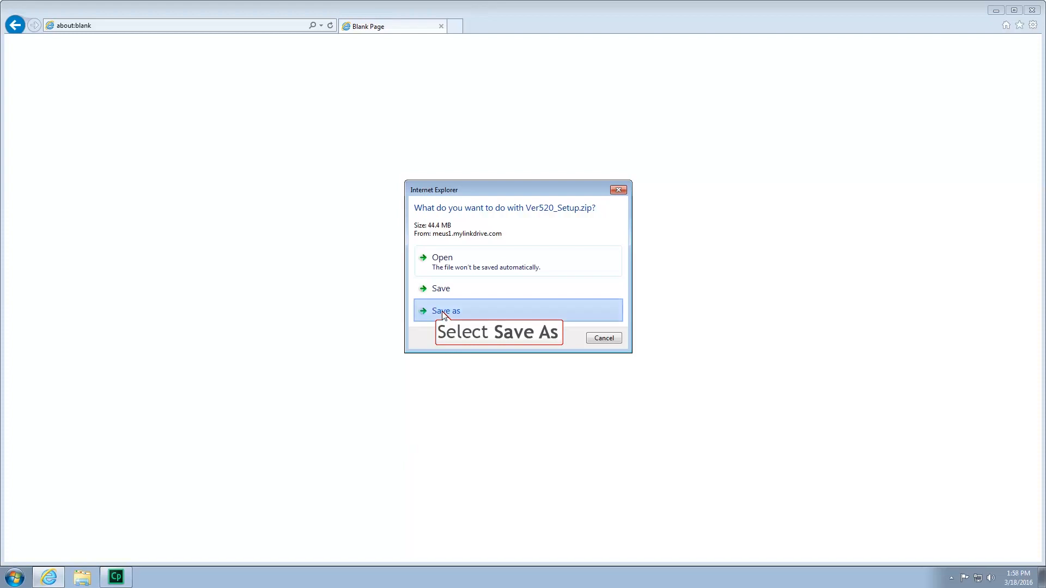
Step: Save Ver520_Setup.zip to the Desktop via Save as
click(446, 312)
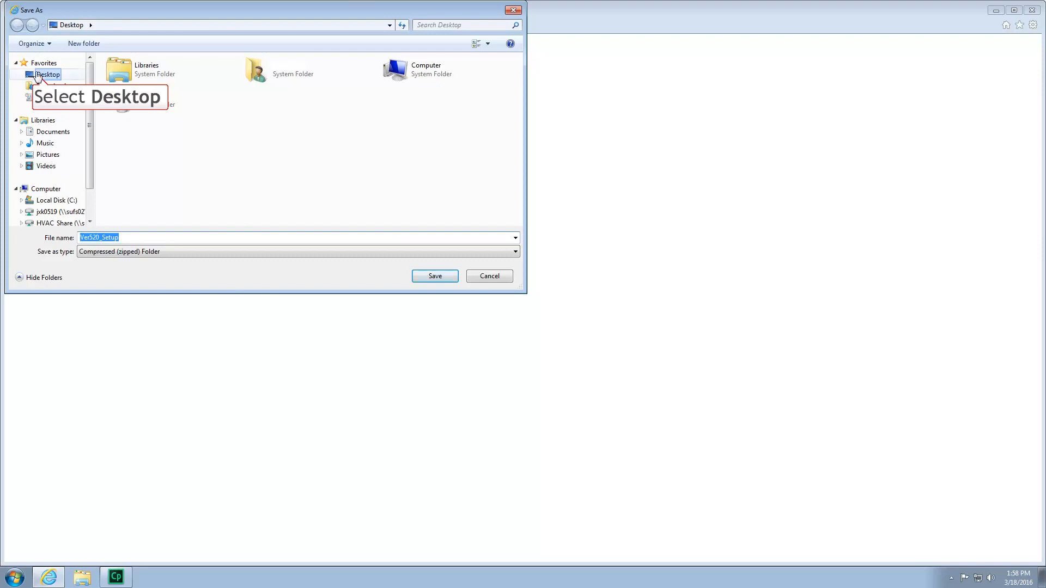
click(47, 75)
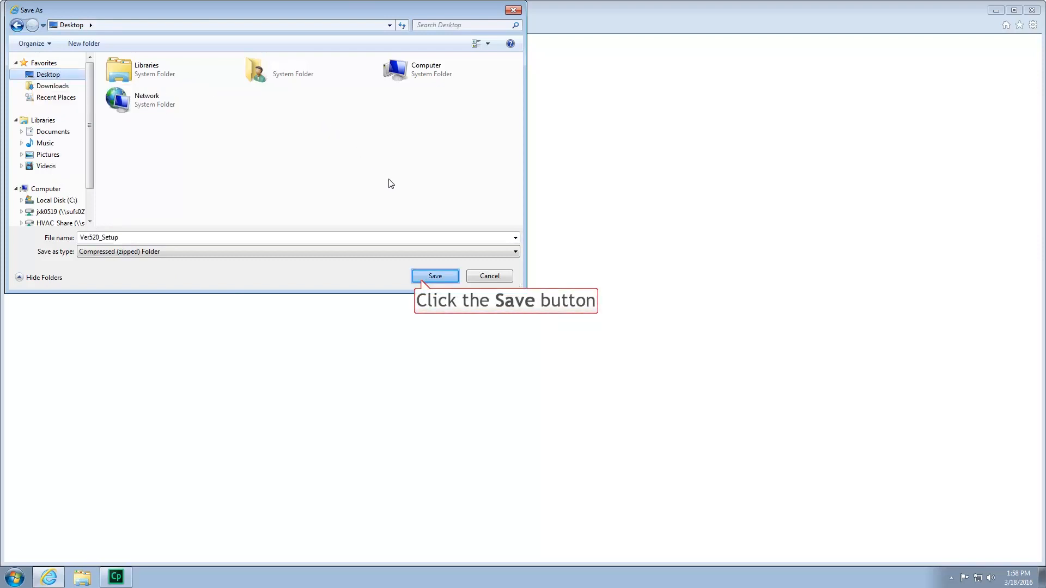
click(434, 276)
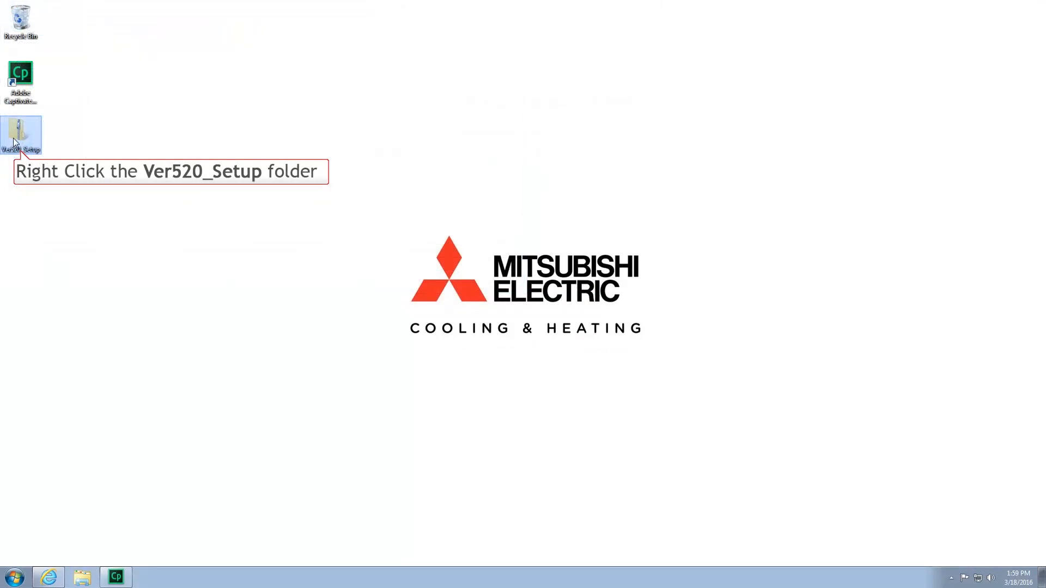
Step: Extract all files from Ver520_Setup.zip to the Desktop destination
right_click(20, 133)
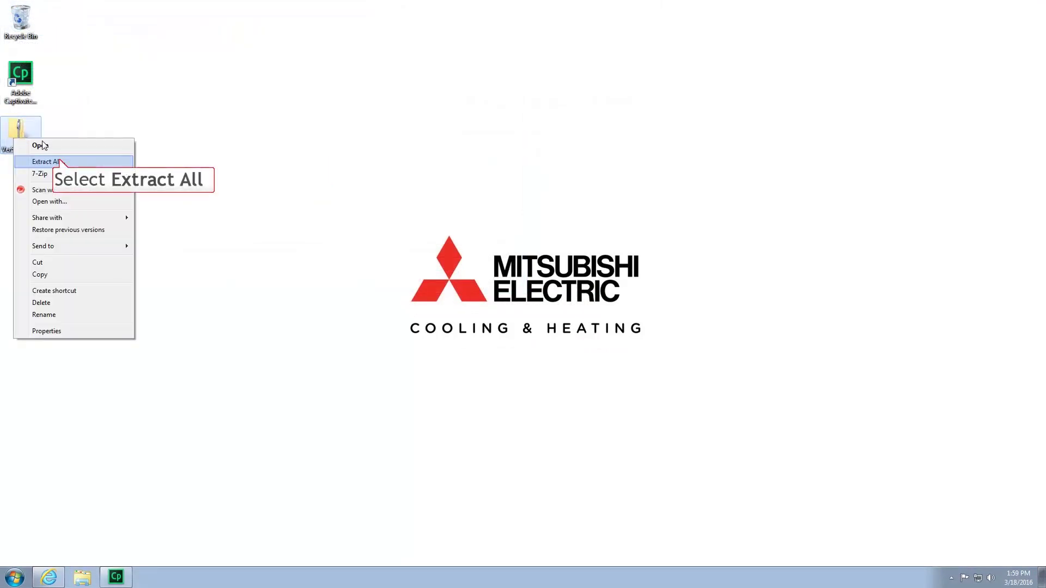
click(45, 161)
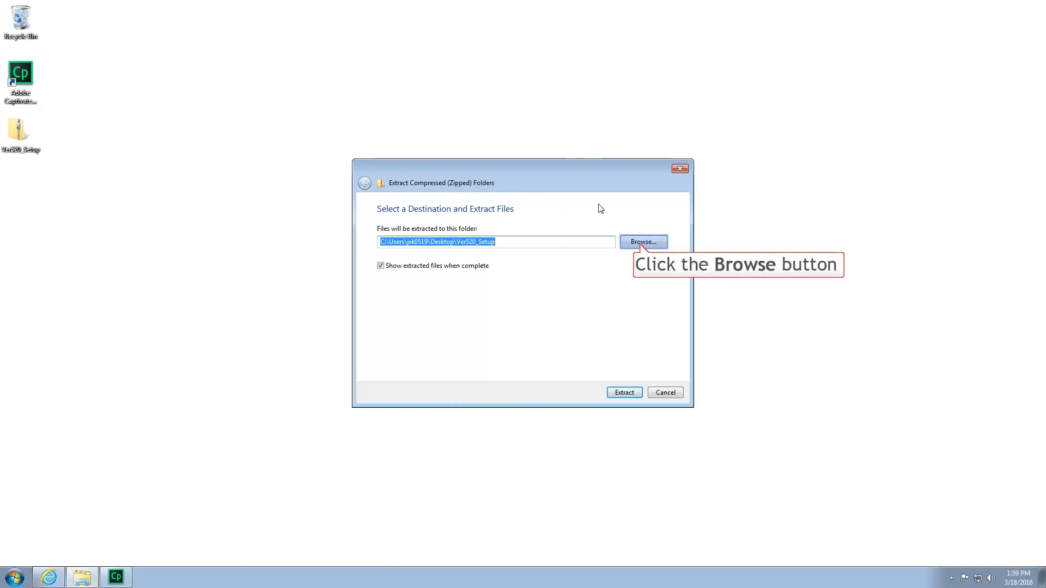
click(642, 241)
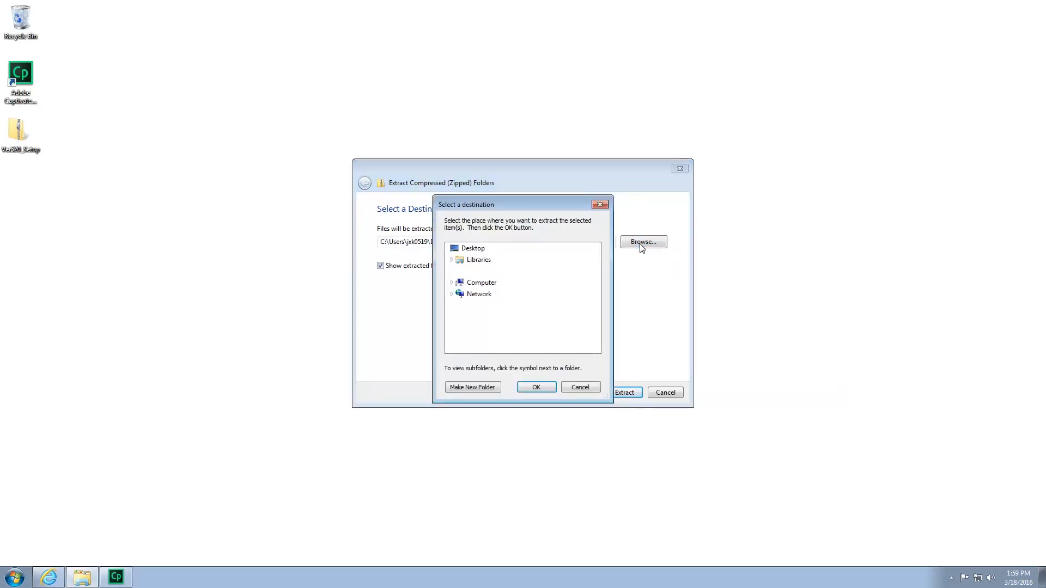
click(473, 248)
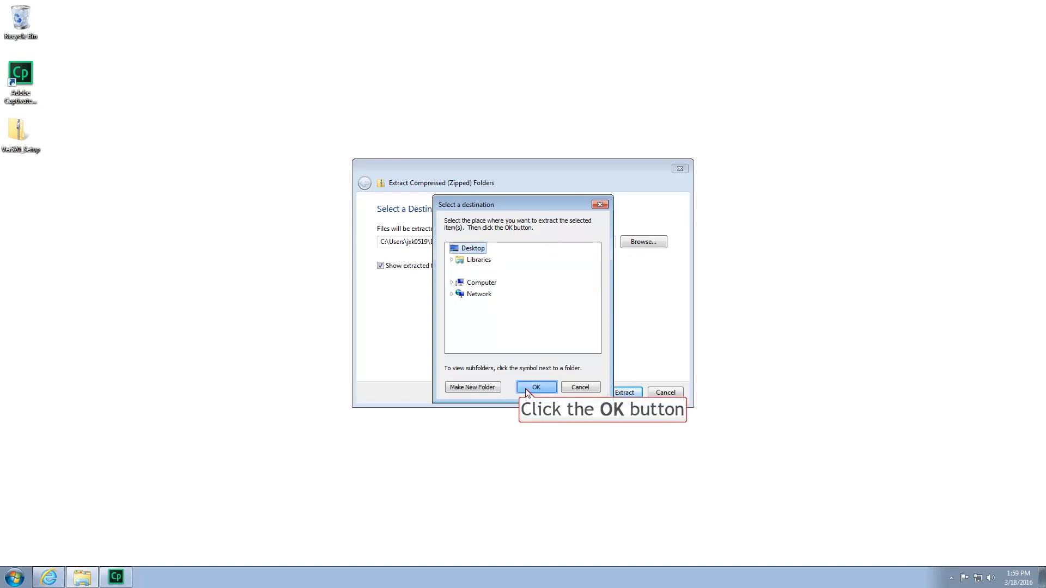
click(535, 387)
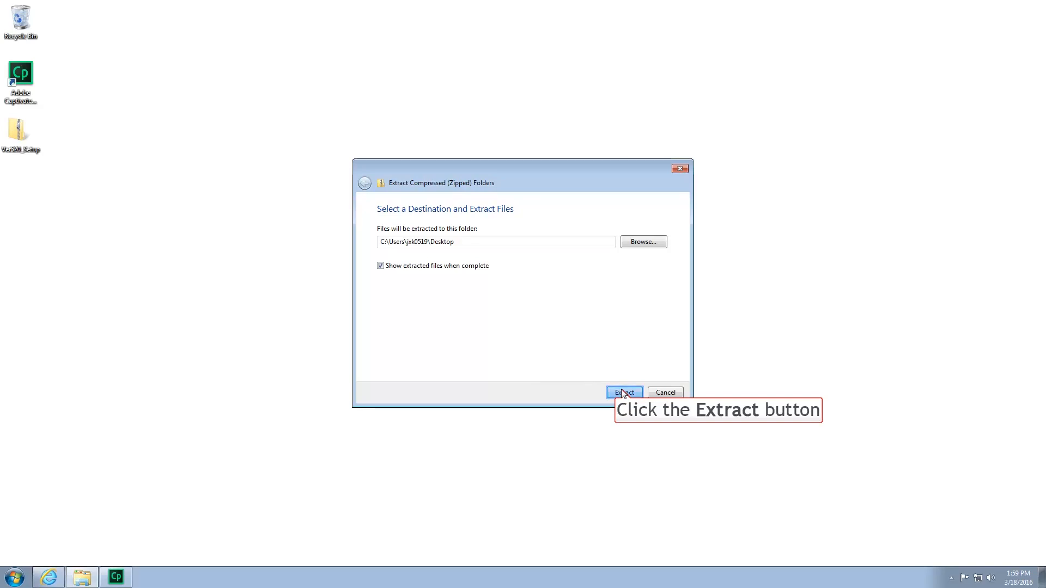
click(623, 392)
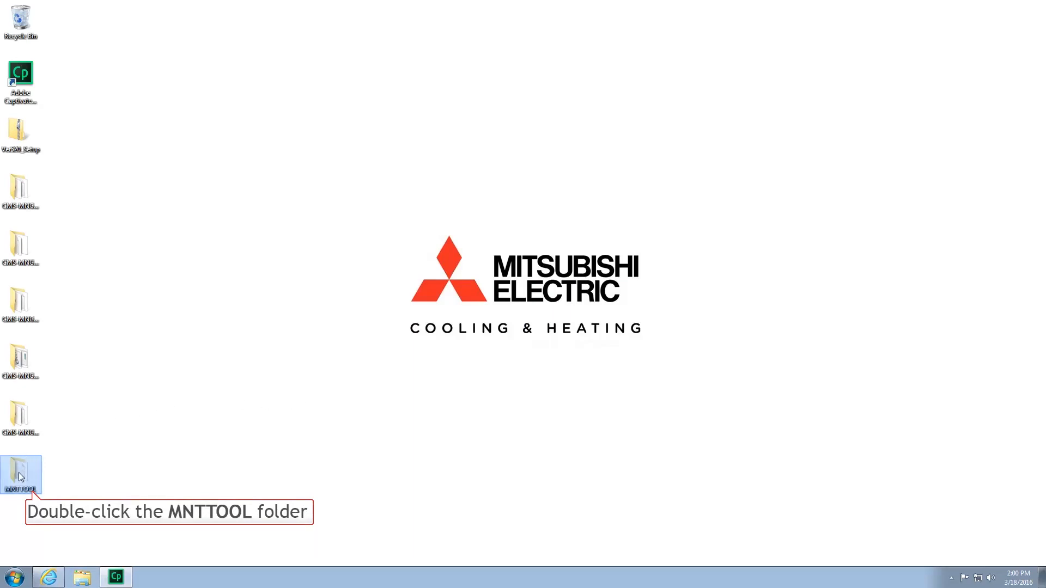
Step: Run Setup from the MNTTOOL folder, allowing it past the security warning
double_click(20, 475)
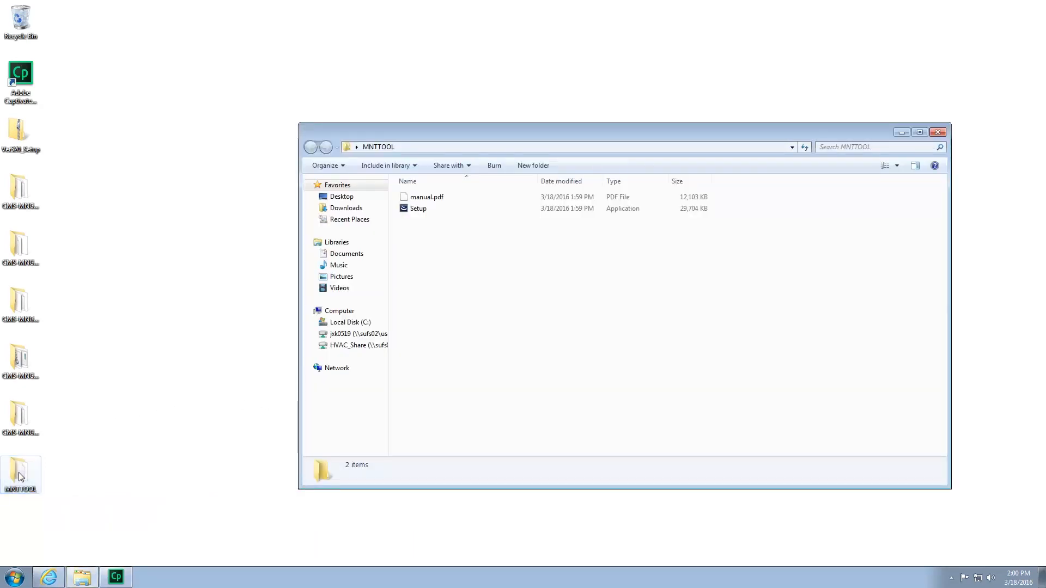
click(418, 208)
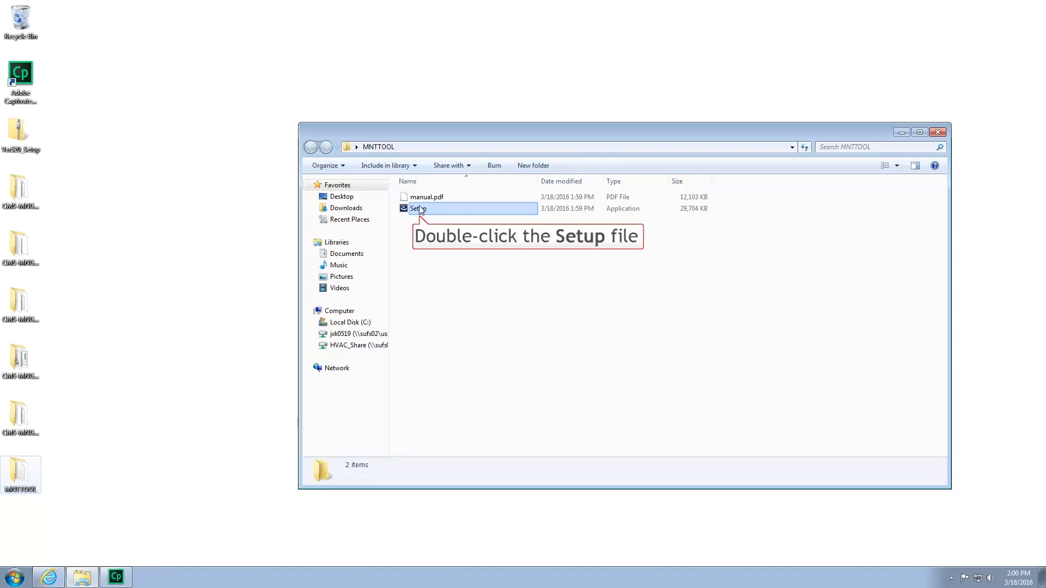
double_click(416, 208)
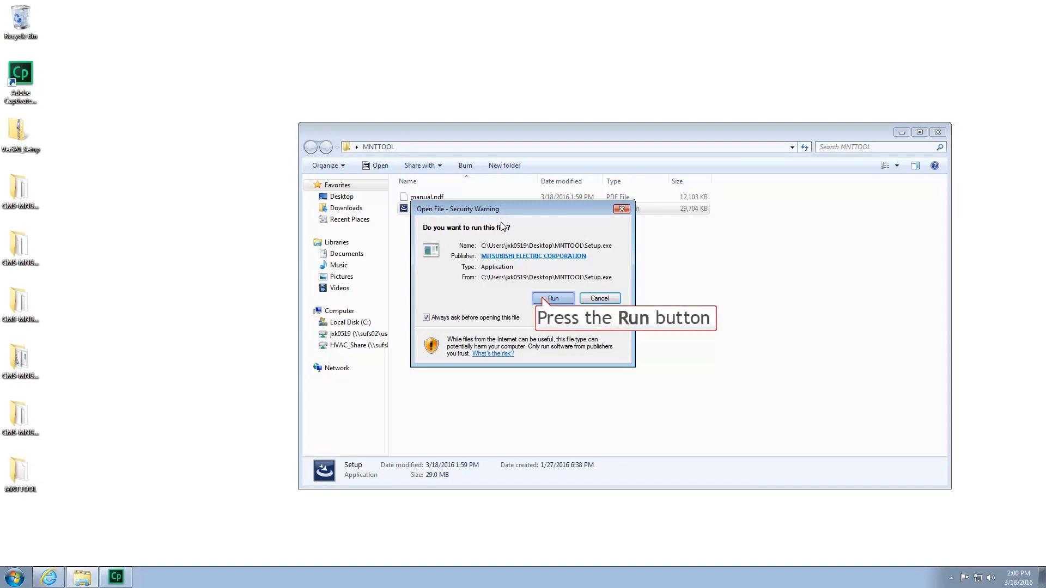
click(552, 298)
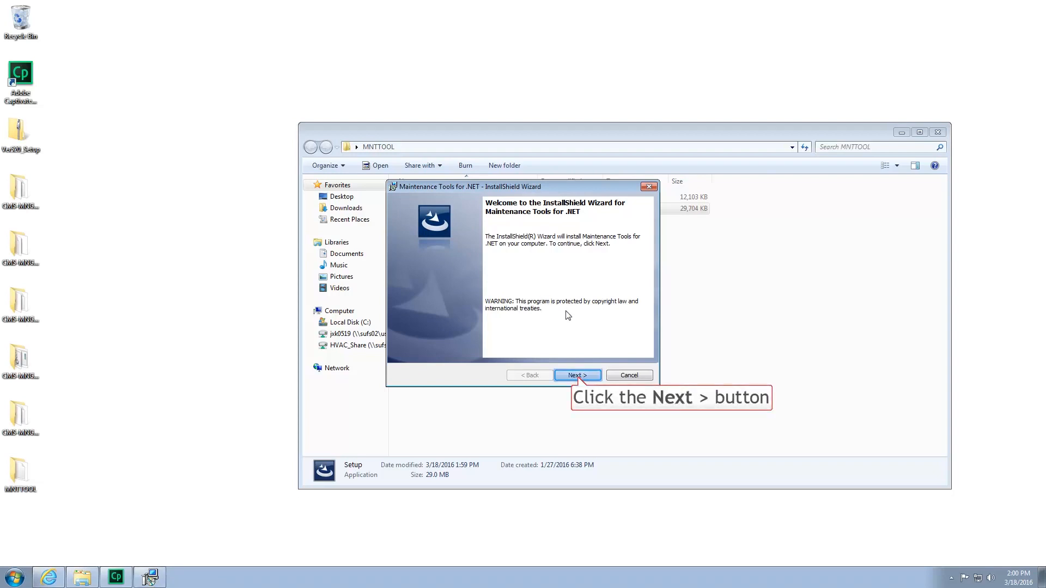
Step: Install Maintenance Tools for .NET through the wizard and finish
click(576, 375)
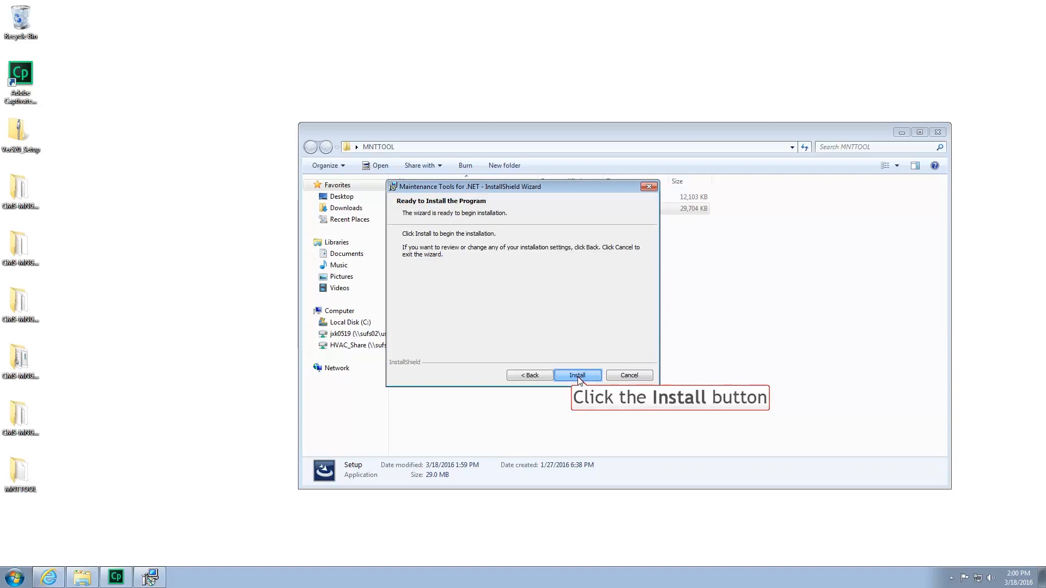
click(577, 375)
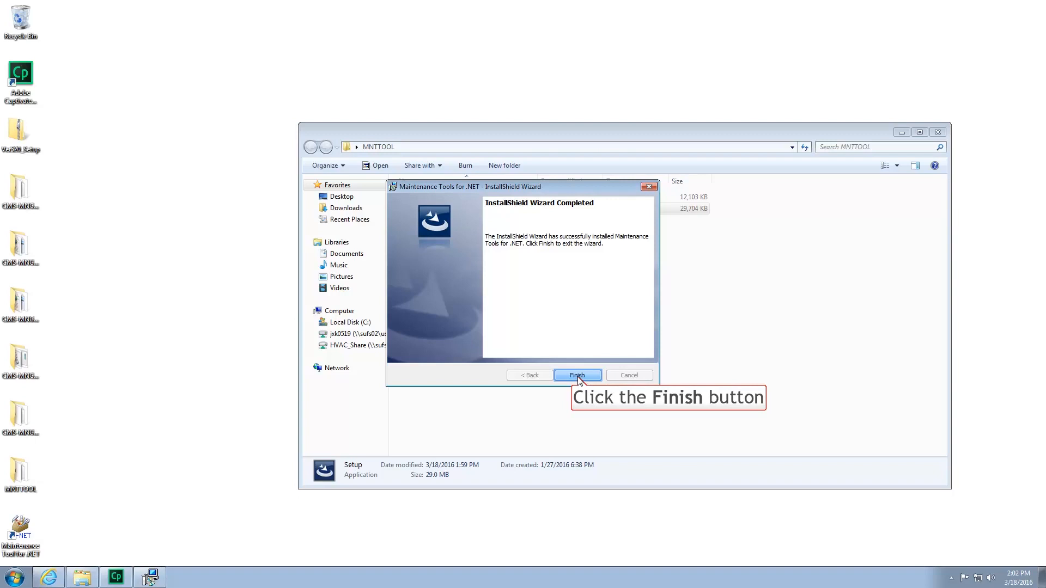
click(576, 375)
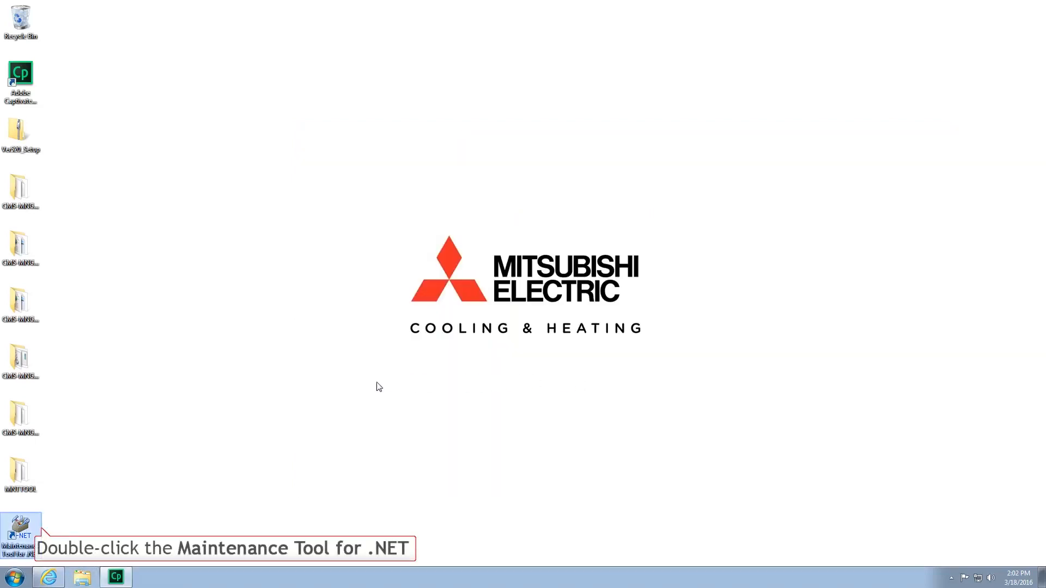